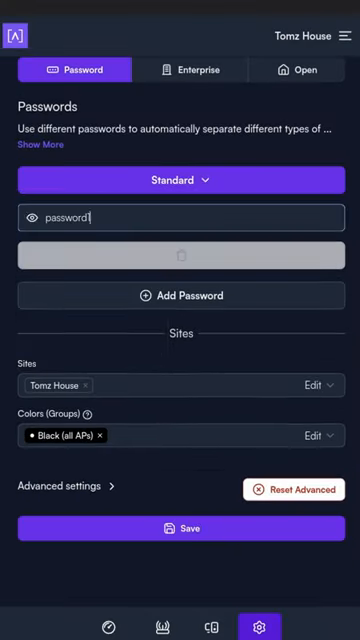
# - Add a second password mapped to the IOT group, then view the Dashboard's 21 connected devices
pyautogui.click(180, 295)
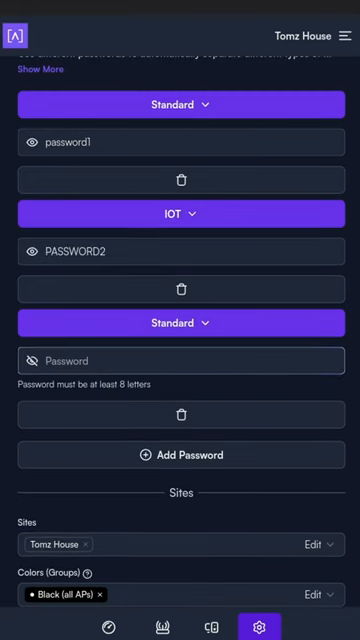
pyautogui.click(180, 322)
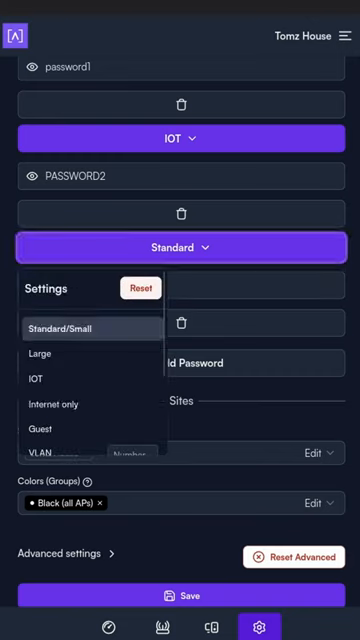
pyautogui.click(55, 404)
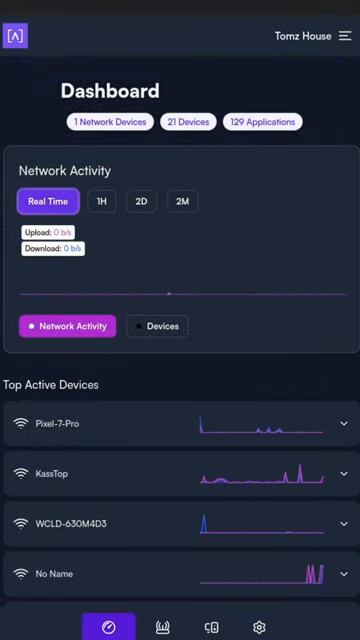
pyautogui.click(158, 326)
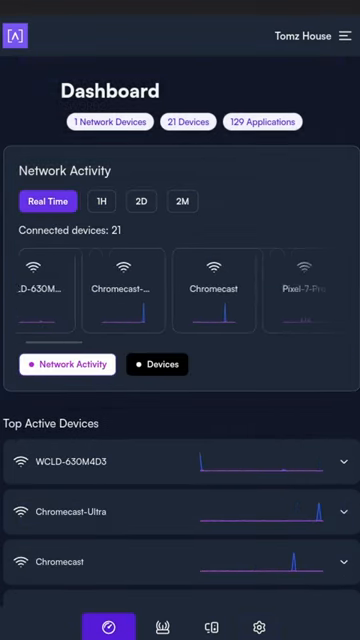